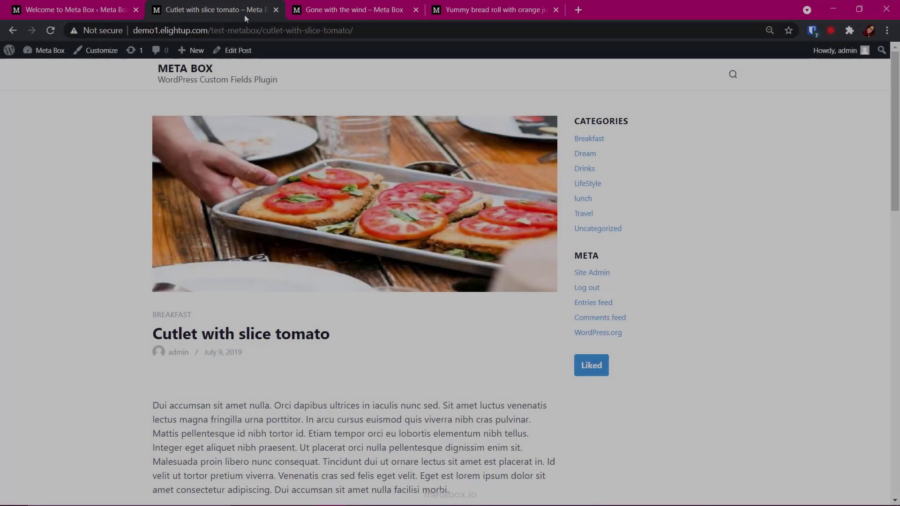
Step: View the Gone with the wind, Yummy bread roll and Cutlet with slice tomato demo posts
left_click(351, 10)
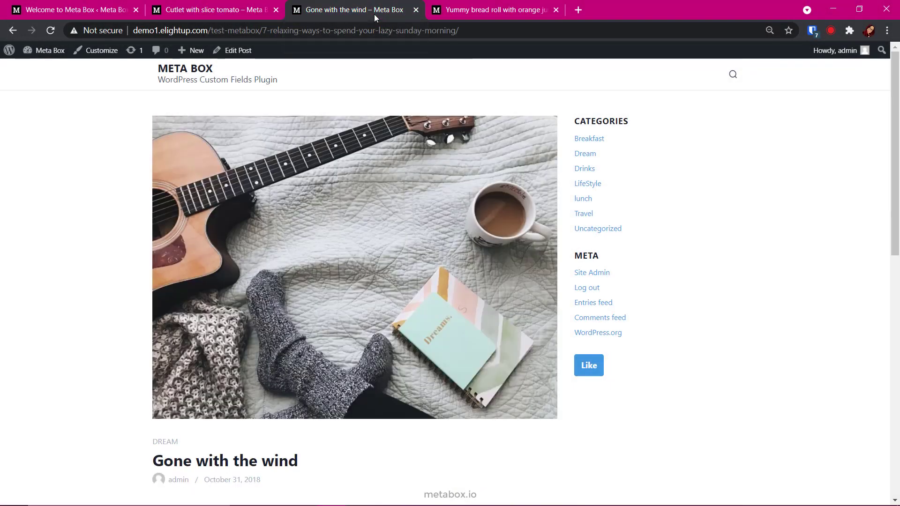
left_click(491, 10)
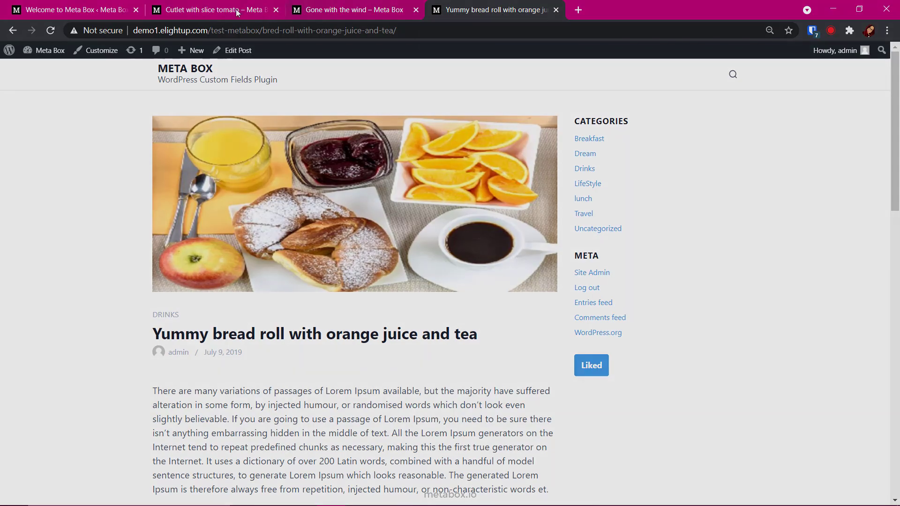
left_click(69, 9)
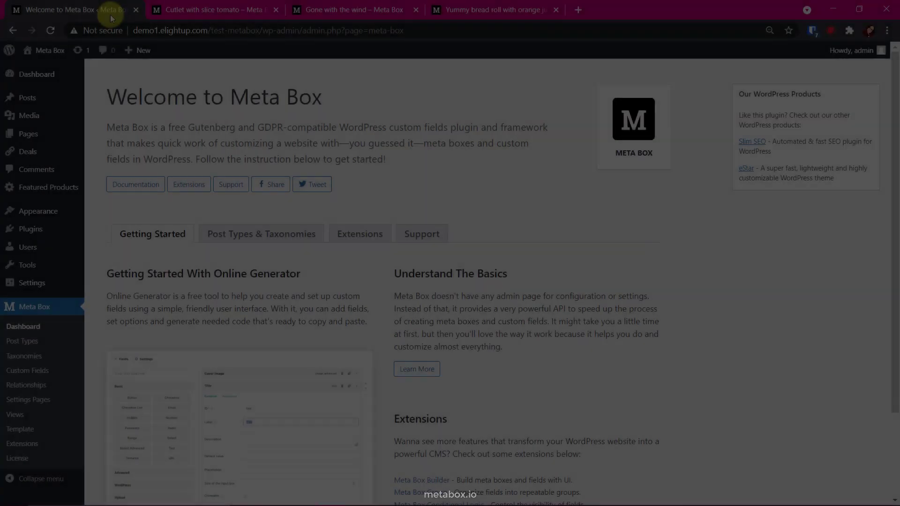
Step: Create a new Background Color field group with a Color Picker field, ID background_color
left_click(27, 370)
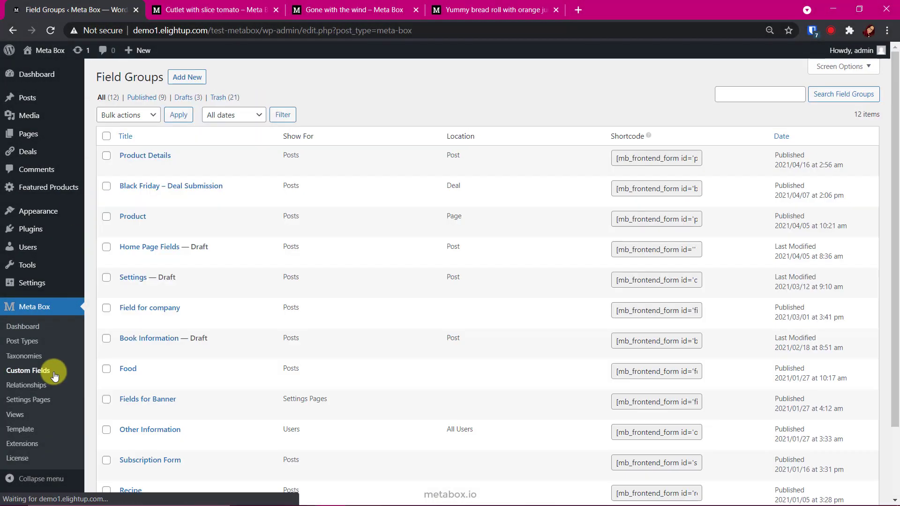
left_click(186, 76)
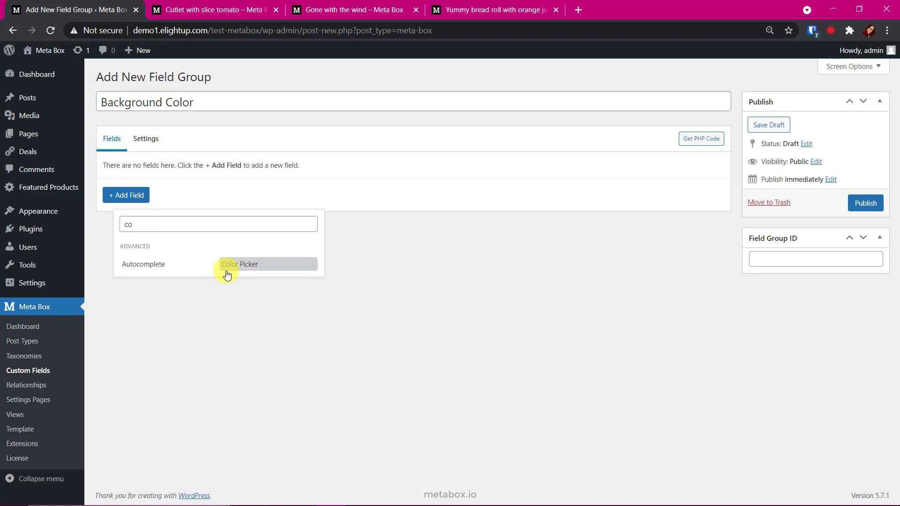
left_click(239, 264)
type("Background Color")
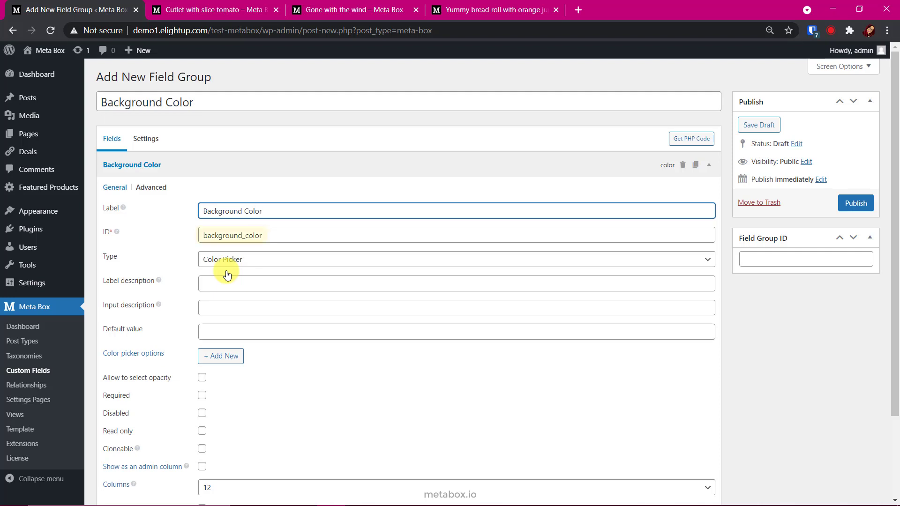
Step: Set the field group's location to Taxonomy and attach it to Category (category)
left_click(146, 138)
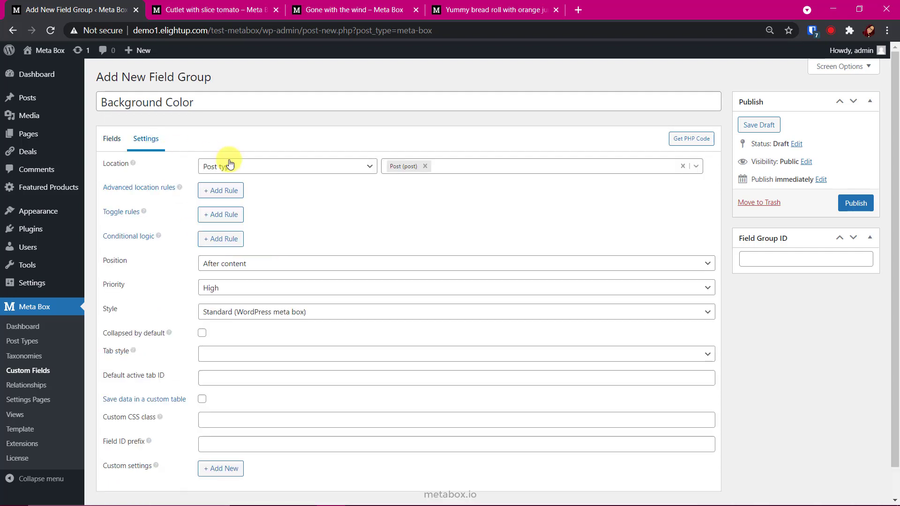
left_click(287, 166)
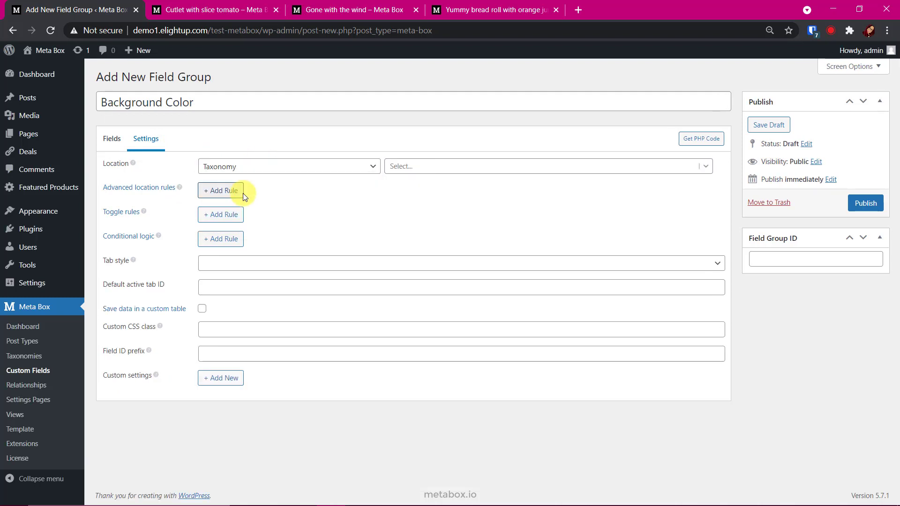
left_click(546, 166)
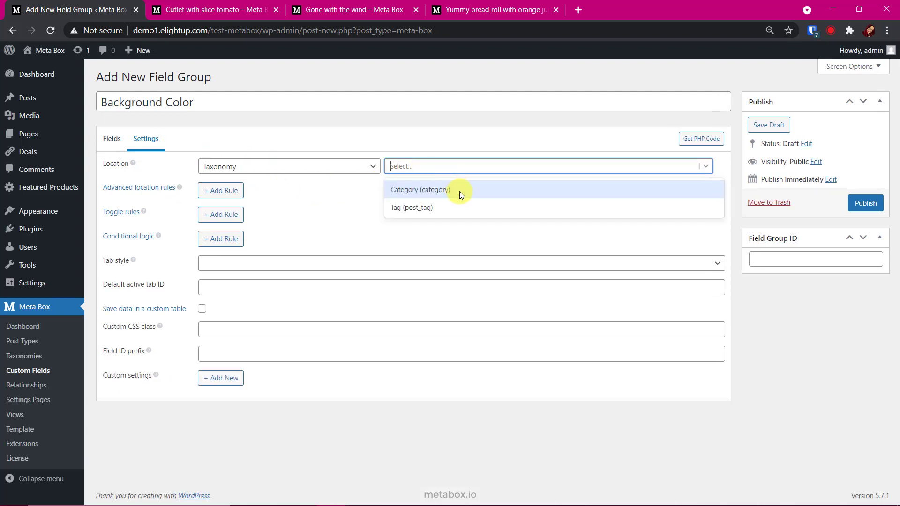
left_click(419, 190)
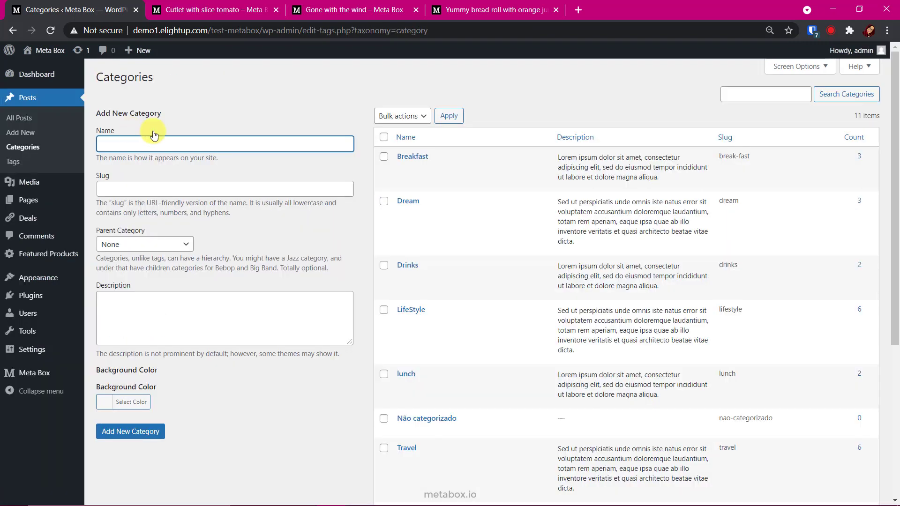
Step: Save a yellow background colour for Breakfast and a blue one for Dream
left_click(412, 156)
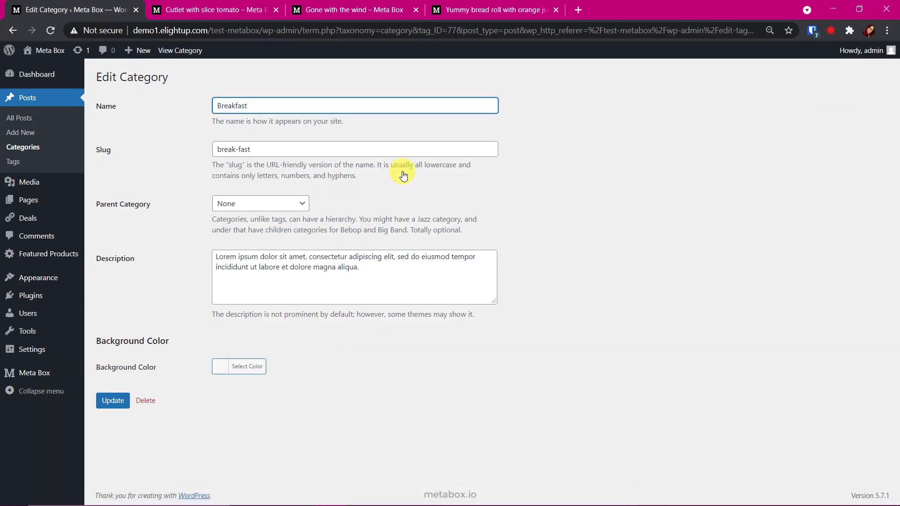
mouse_move(149, 373)
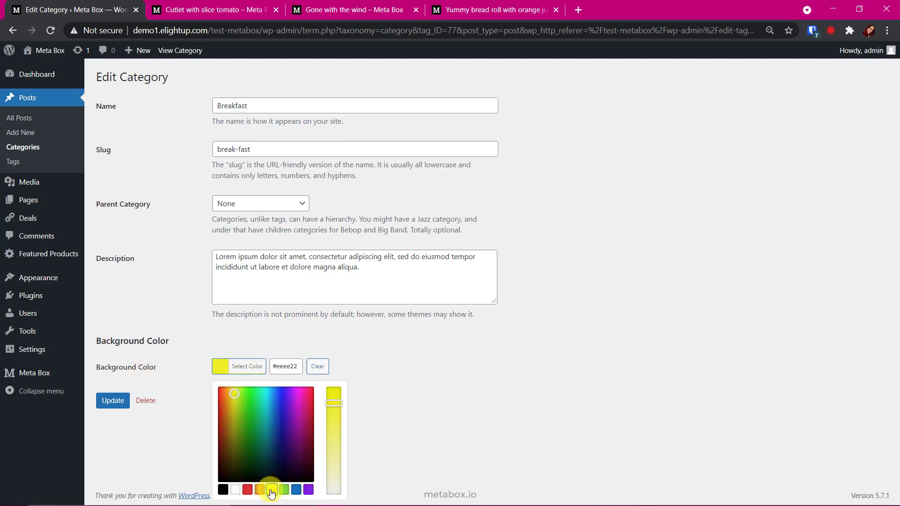
left_click(113, 400)
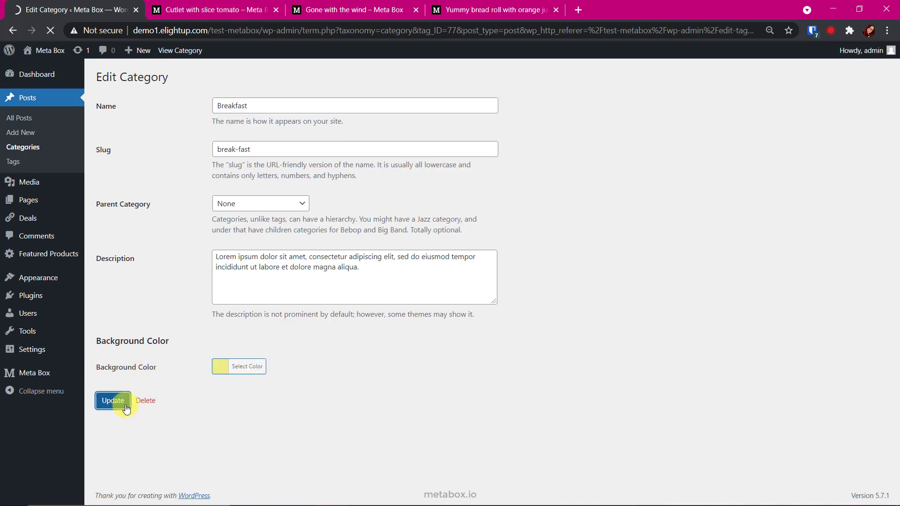
left_click(112, 400)
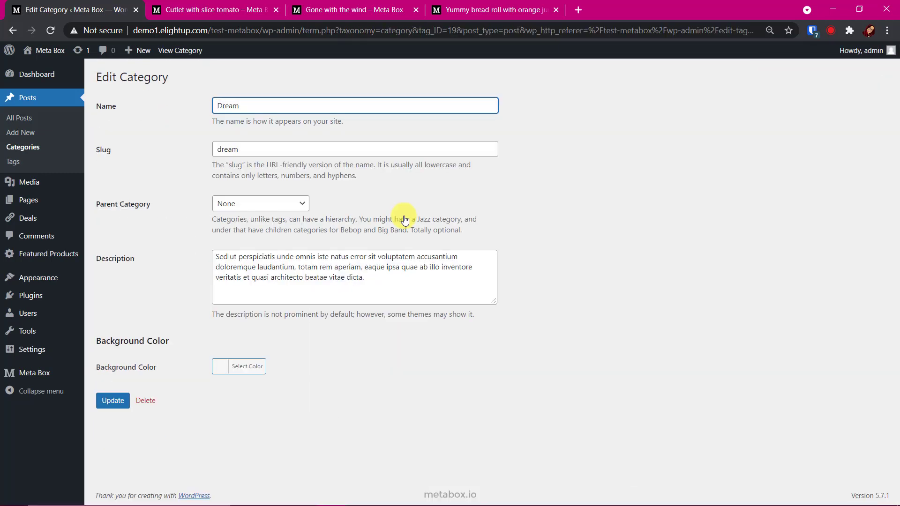
left_click(247, 366)
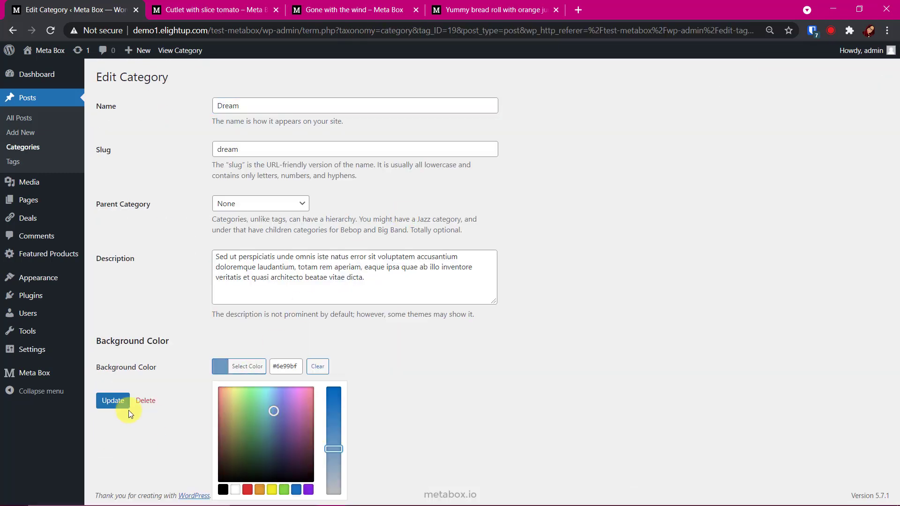
left_click(113, 401)
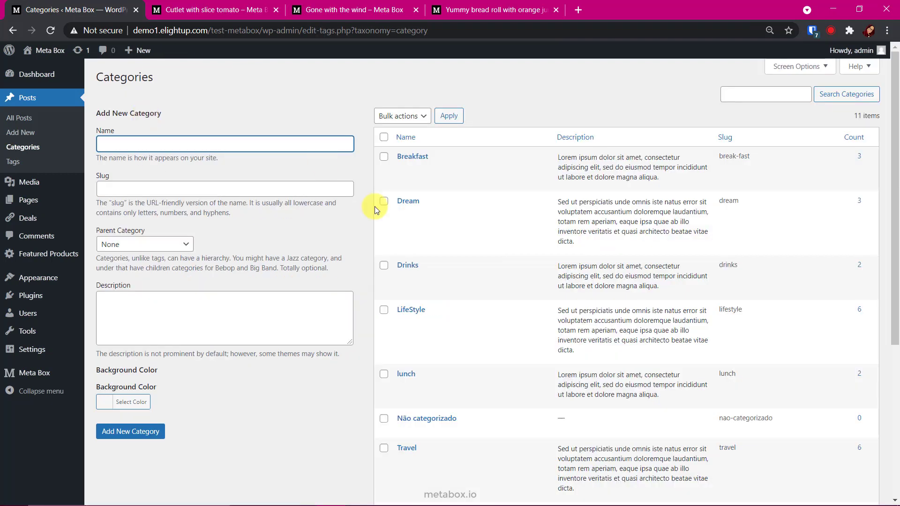
Step: Save the Drinks category with pink #dda6a6, then view the Cutlet with slice tomato post
left_click(407, 265)
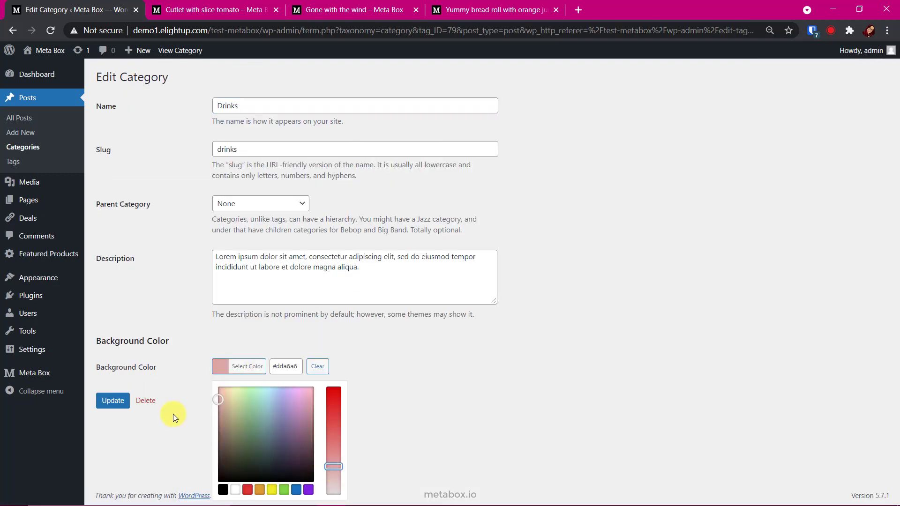
left_click(113, 400)
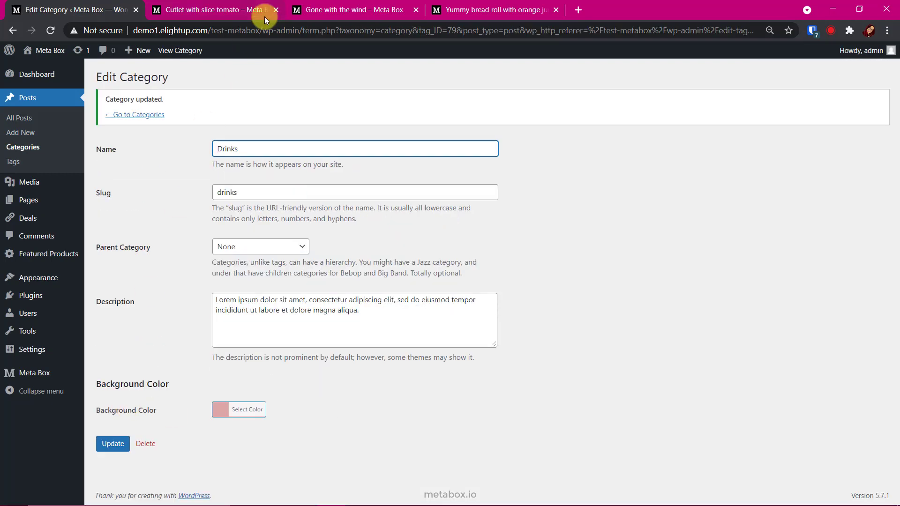
left_click(212, 10)
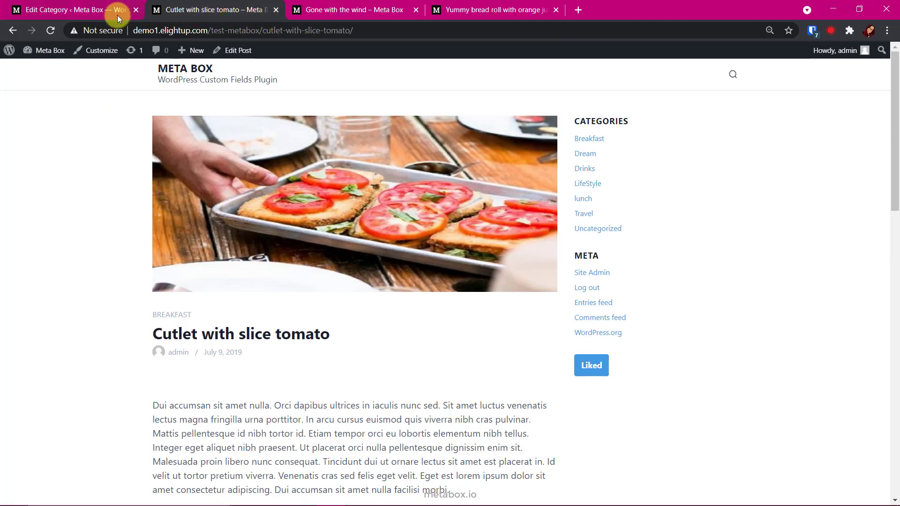
Step: Load the eStar child theme's functions.php in the Theme Editor and scroll to its end
left_click(69, 10)
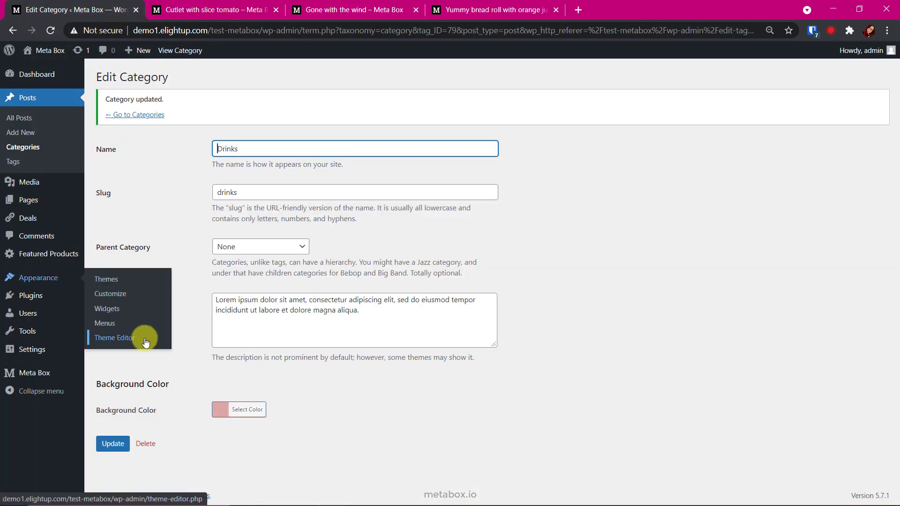
left_click(114, 337)
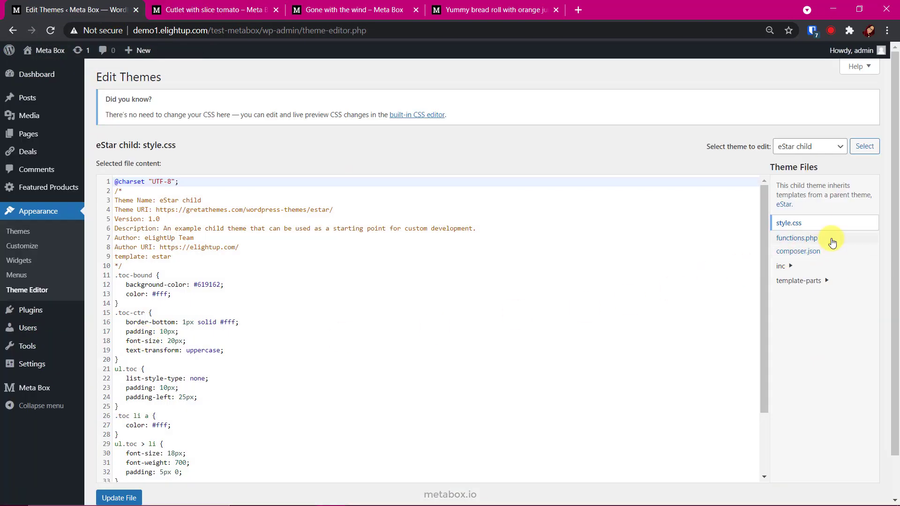
left_click(798, 238)
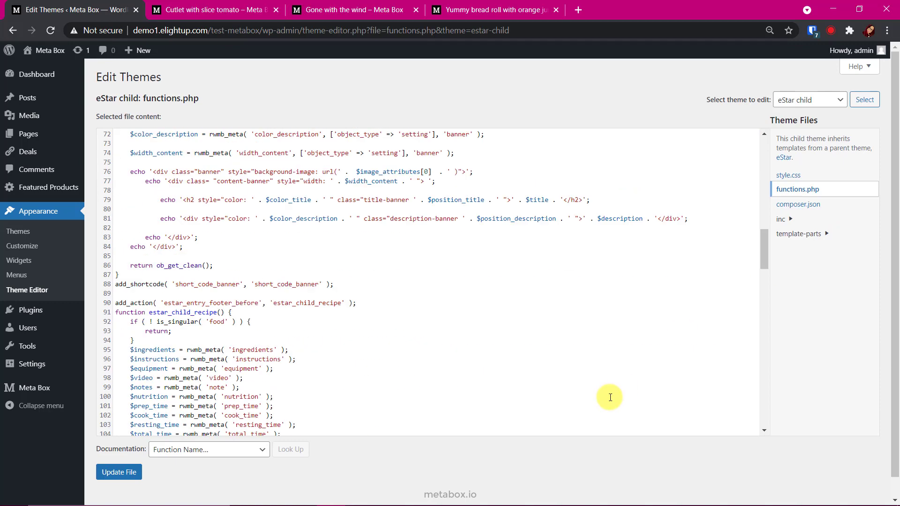
scroll("down", 3)
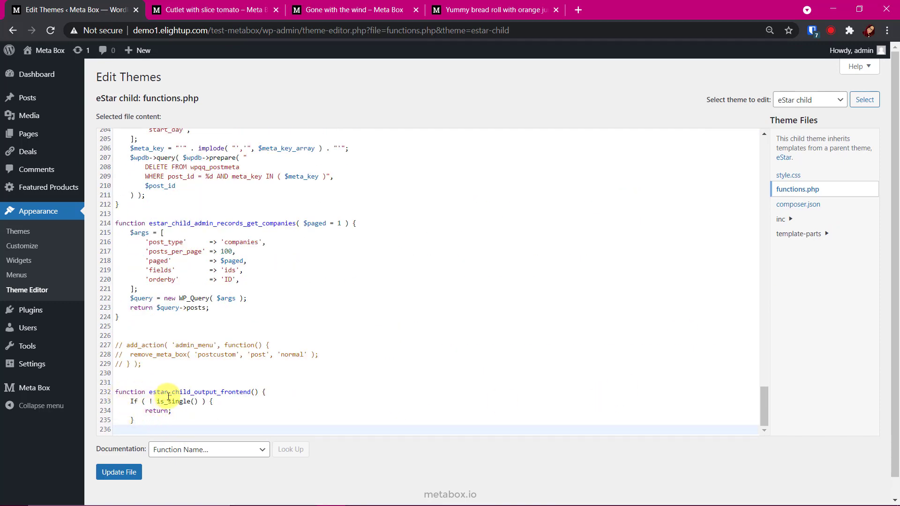
Step: Write estar_child_output_frontend echoing the category colour style via get_term_meta, hook to wp_head, and save
left_click(199, 430)
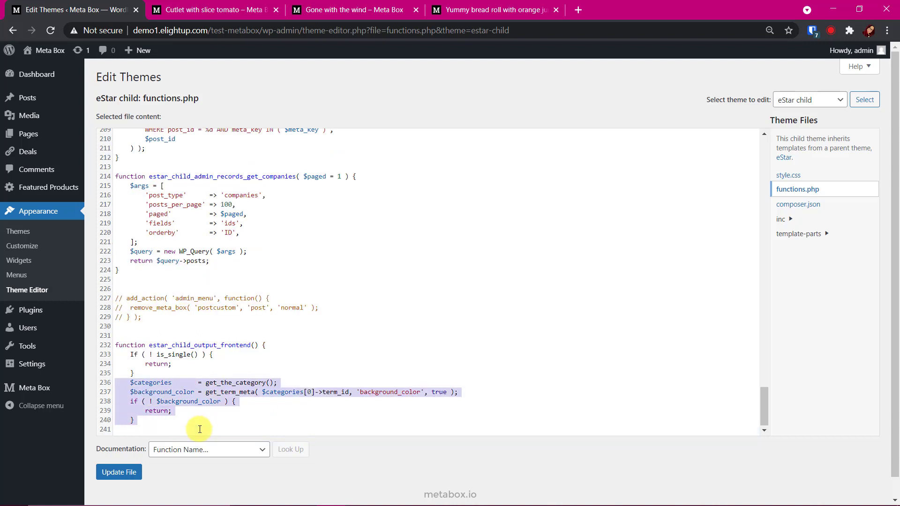
mouse_move(348, 405)
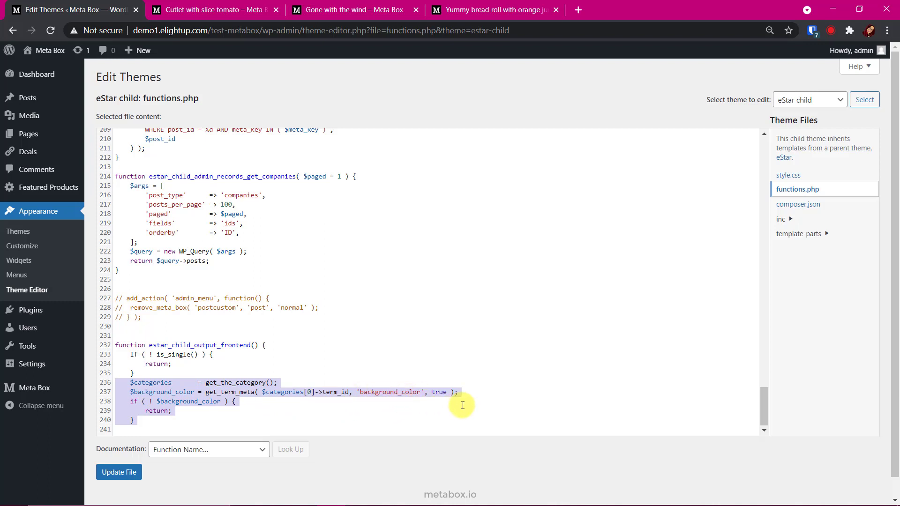
mouse_move(154, 419)
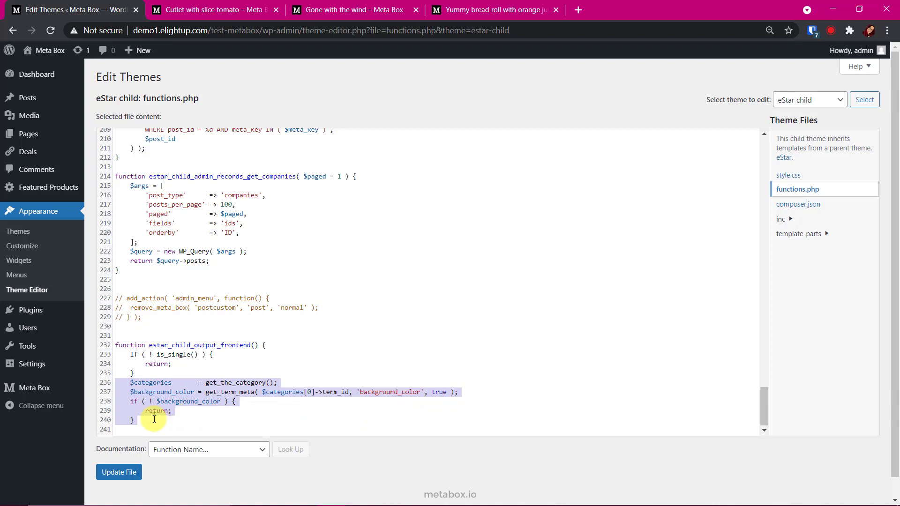
left_click(191, 429)
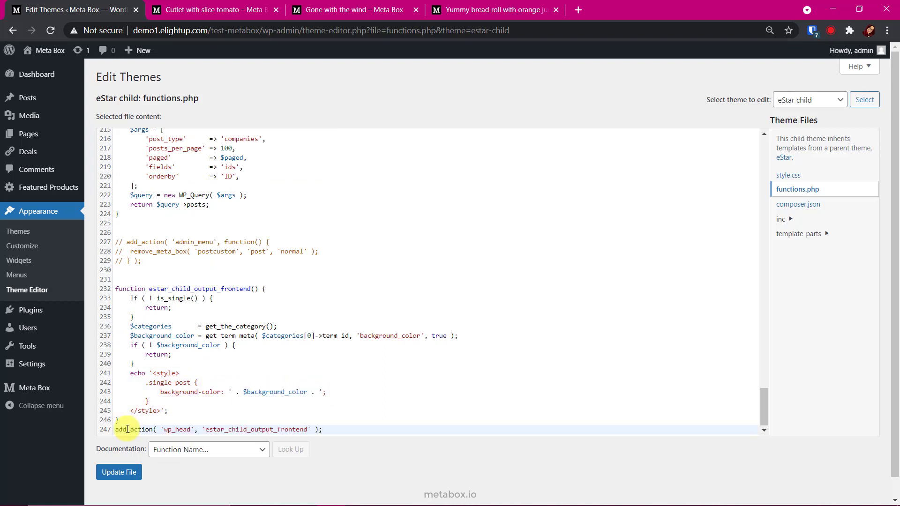
mouse_move(322, 433)
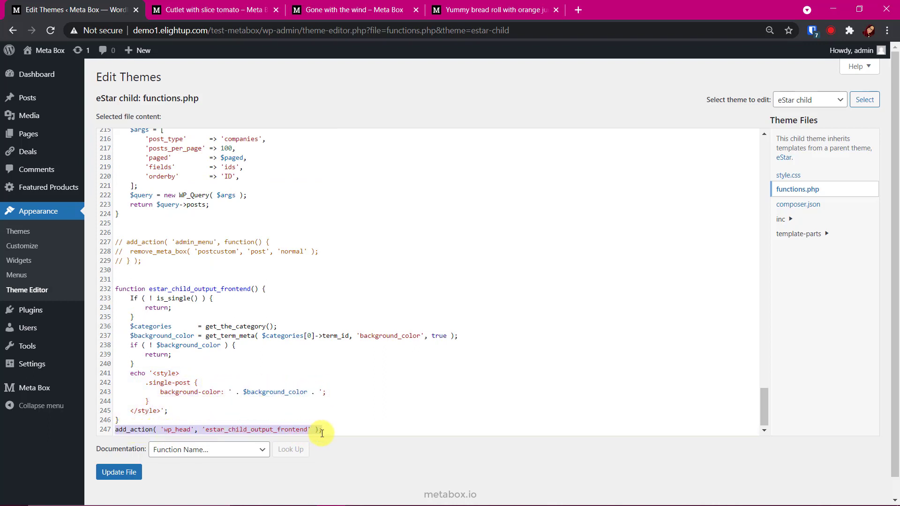
left_click(119, 472)
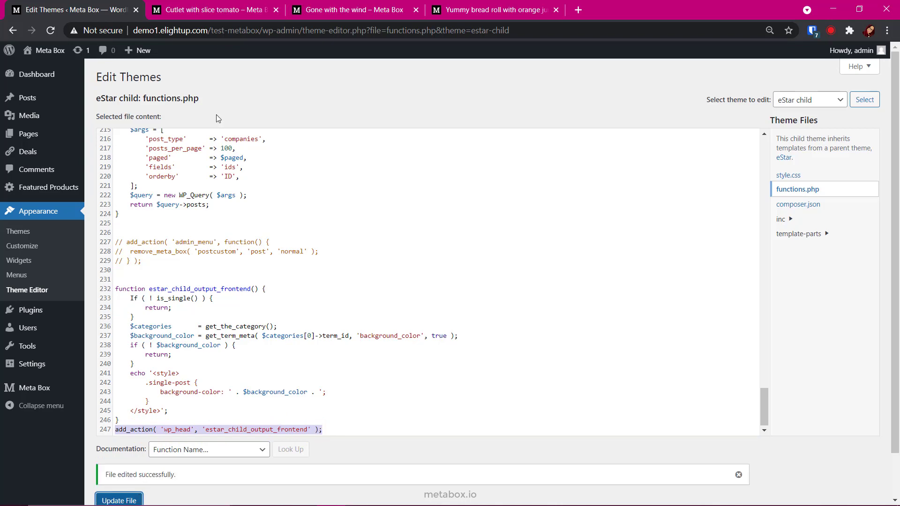
Step: Reload the Cutlet, Gone with the wind and Yummy bread roll posts to confirm blue and pink backgrounds
left_click(213, 10)
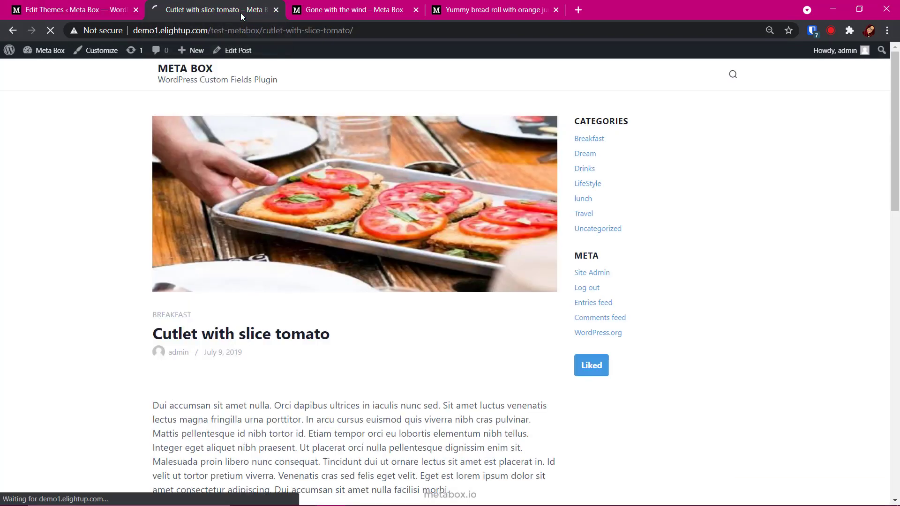
left_click(350, 10)
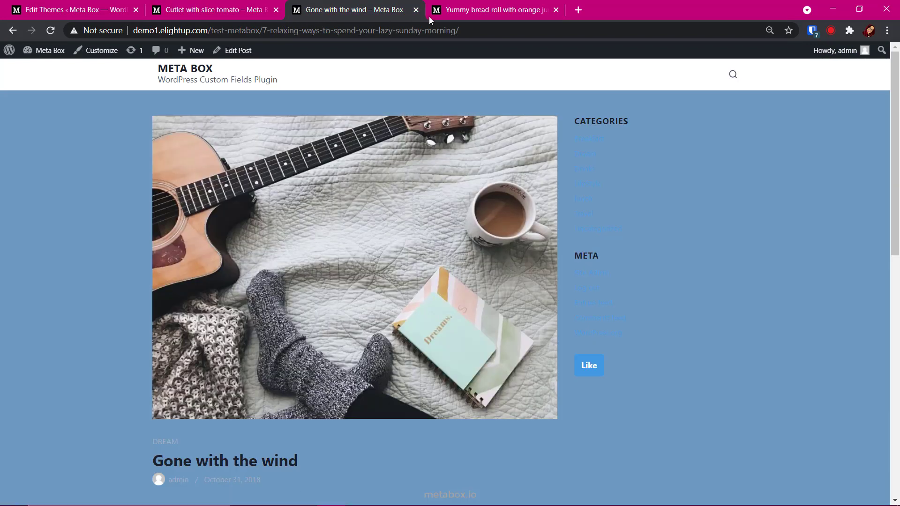
left_click(493, 10)
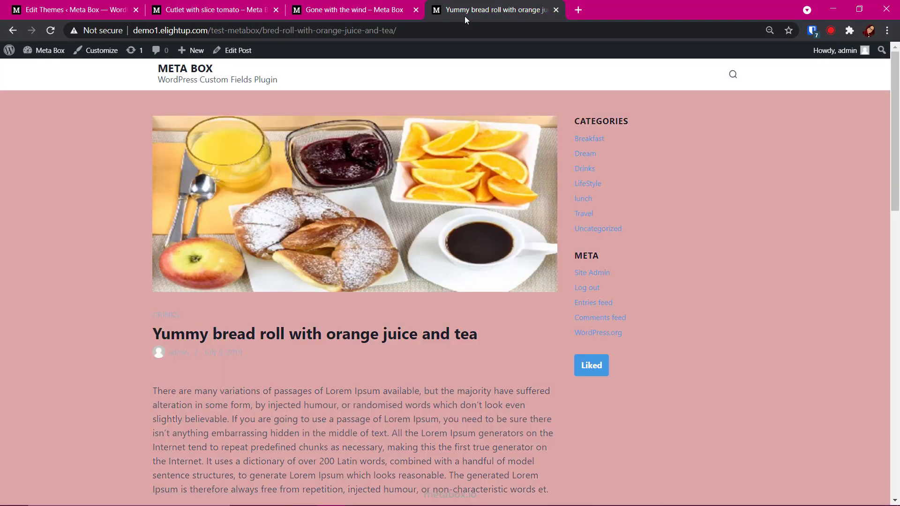